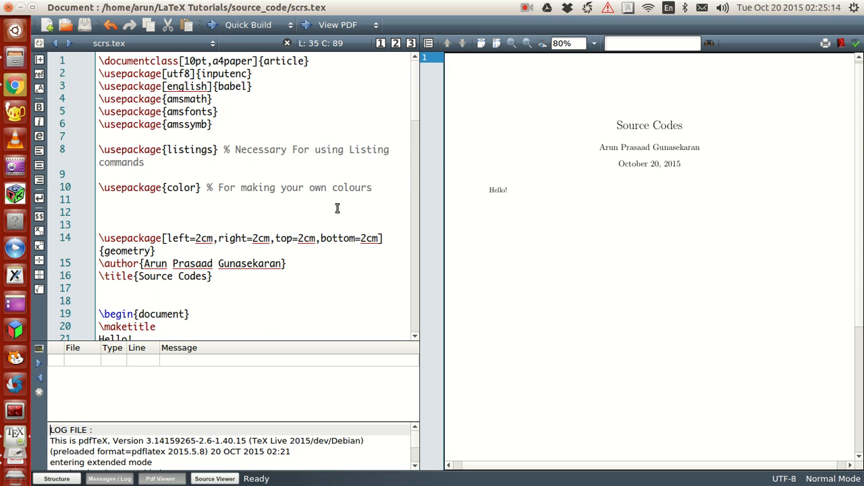
# Step: Select the print "Hello World!" verbatim block below \end{document} to move it after Hello!
pyautogui.scroll(-3)
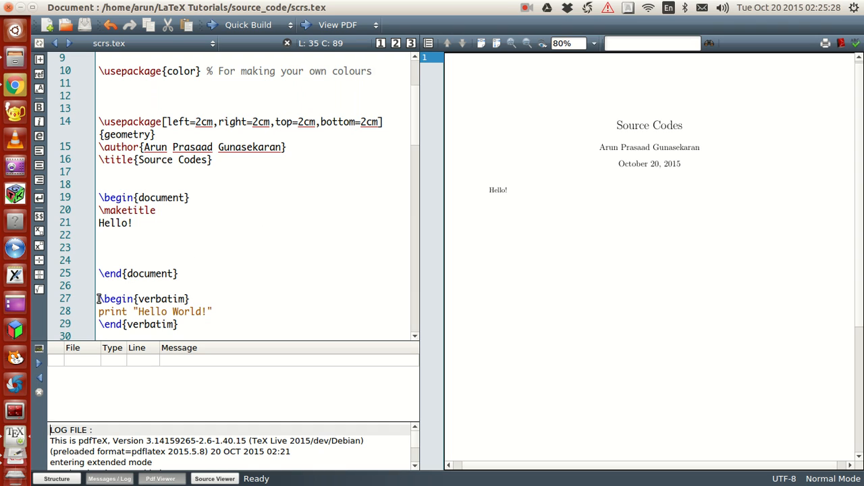
pyautogui.moveTo(98, 299); pyautogui.dragTo(180, 324)
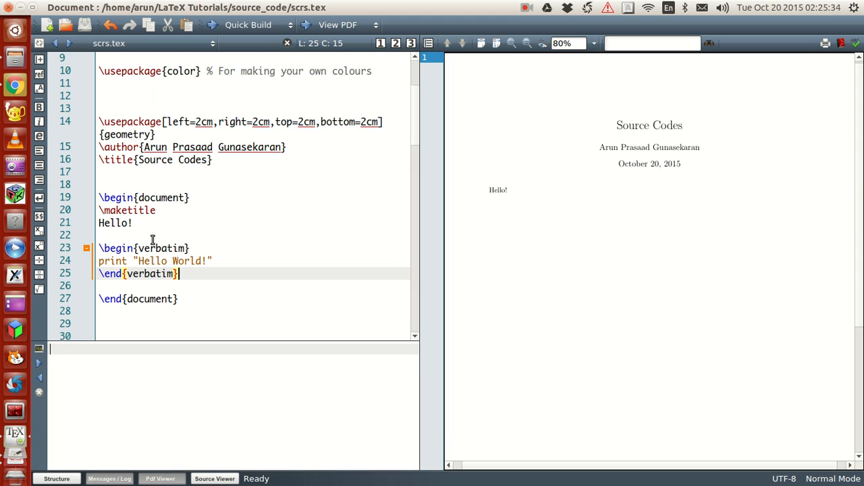
pyautogui.moveTo(181, 273)
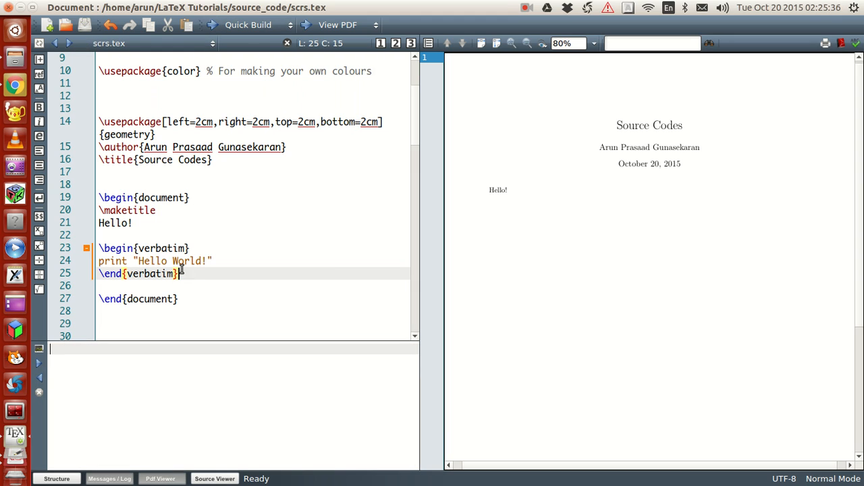
pyautogui.moveTo(96, 249)
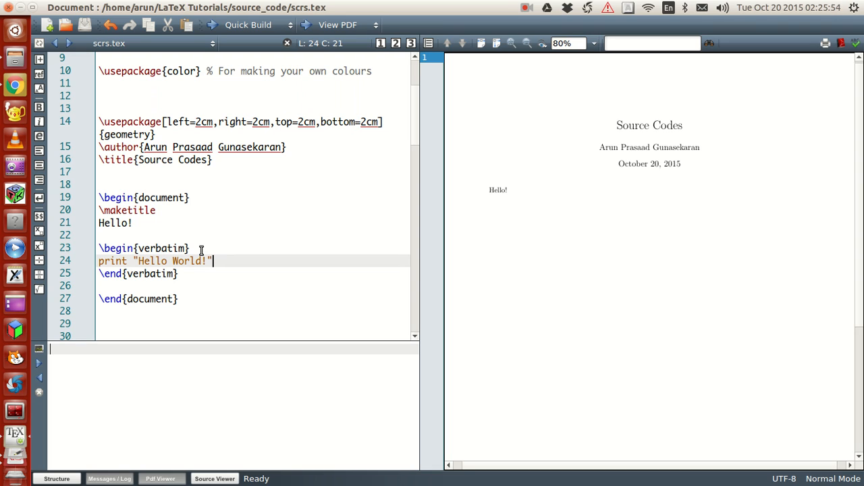
pyautogui.moveTo(271, 176)
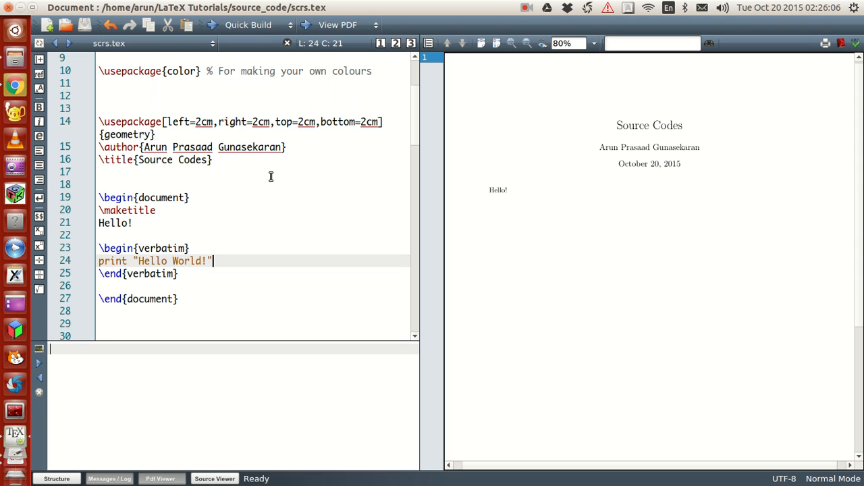
# Step: Add a [language=Python, frame=single] lstlisting block with the print line below \end{document}
pyautogui.click(205, 71)
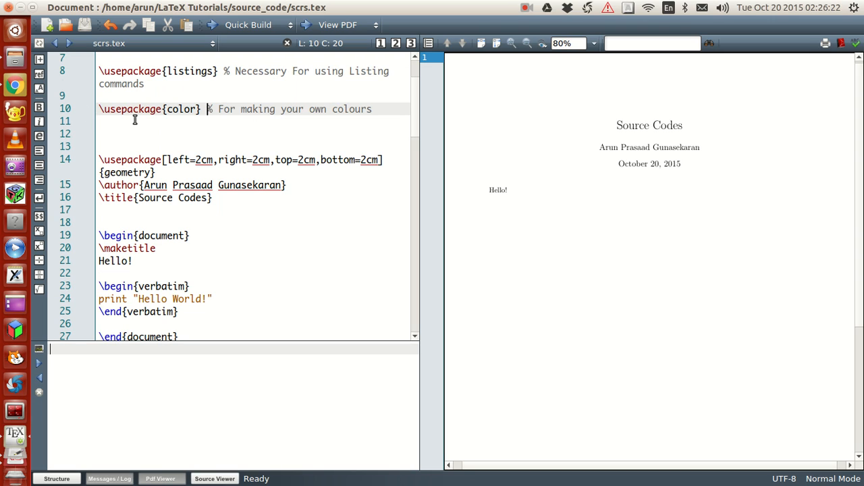
pyautogui.moveTo(280, 215)
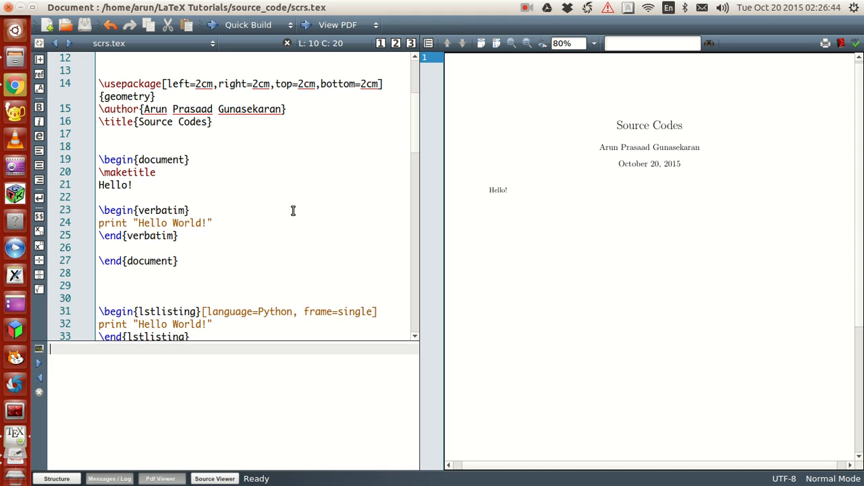
pyautogui.click(210, 210)
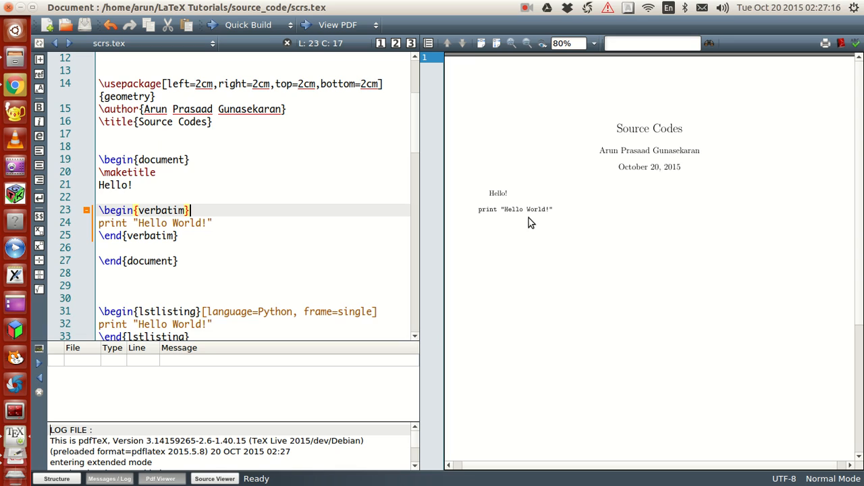
pyautogui.moveTo(496, 43)
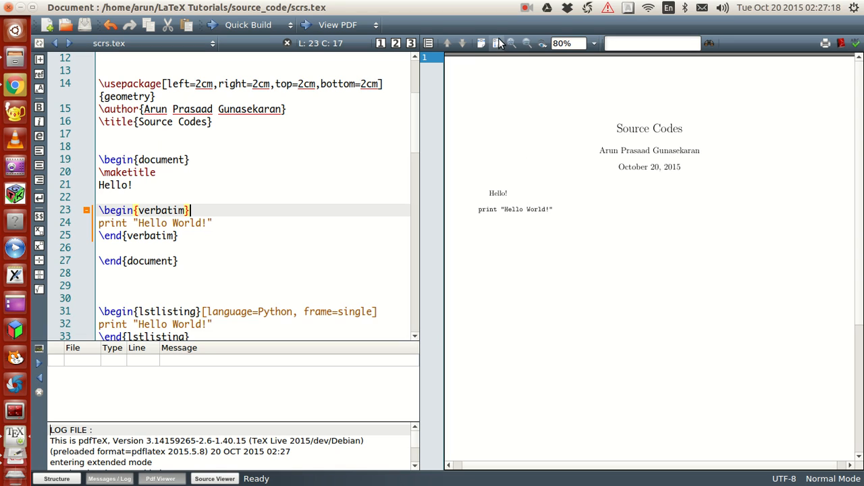
# Step: Zoom into the PDF preview to read the monospace print "Hello World!" line
pyautogui.click(511, 43)
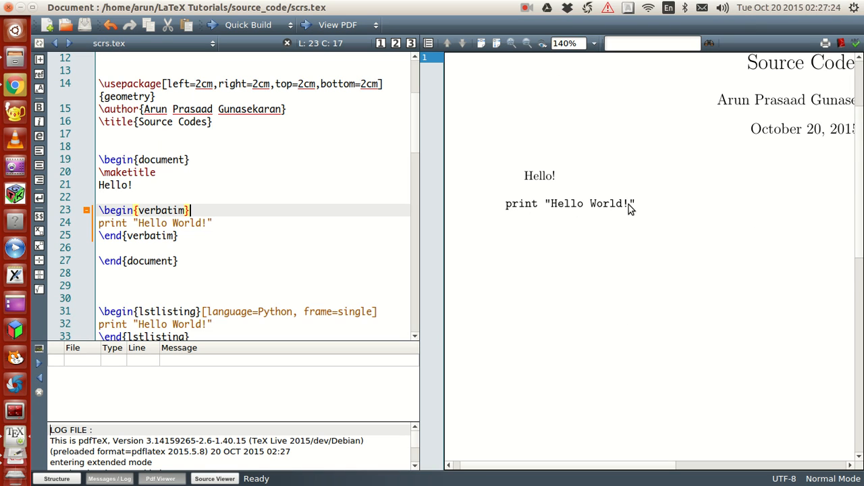
pyautogui.moveTo(555, 184)
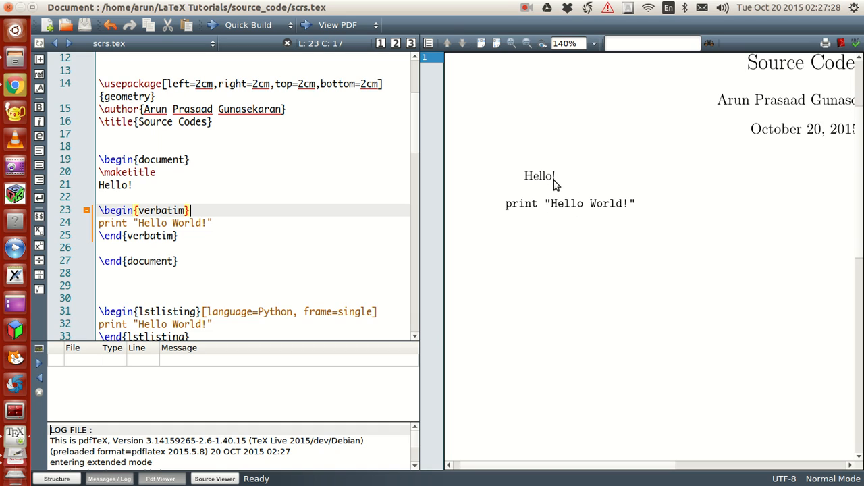
pyautogui.moveTo(533, 199)
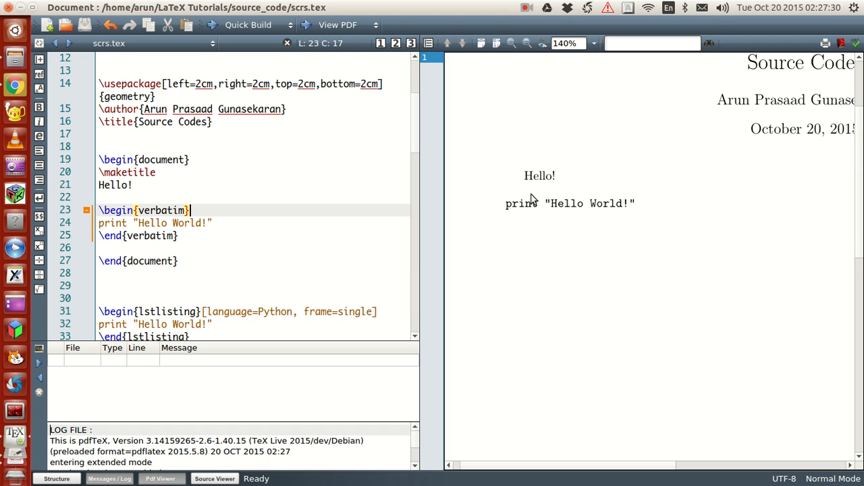
pyautogui.moveTo(566, 232)
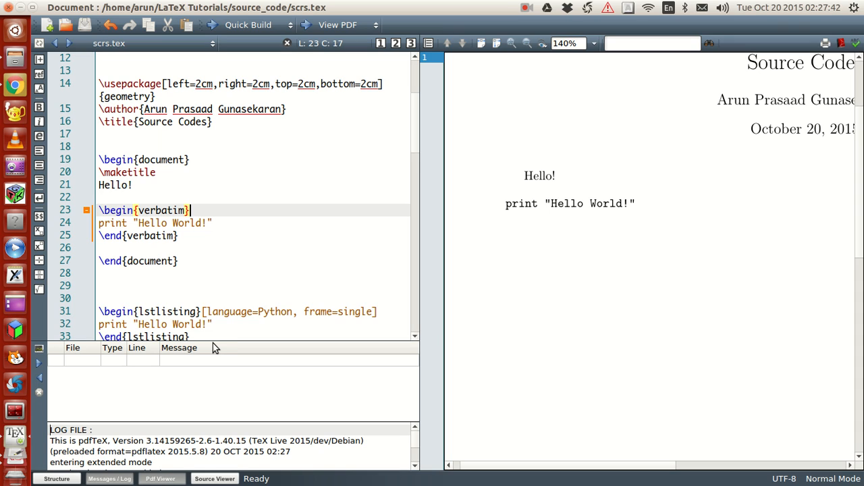
pyautogui.moveTo(590, 236)
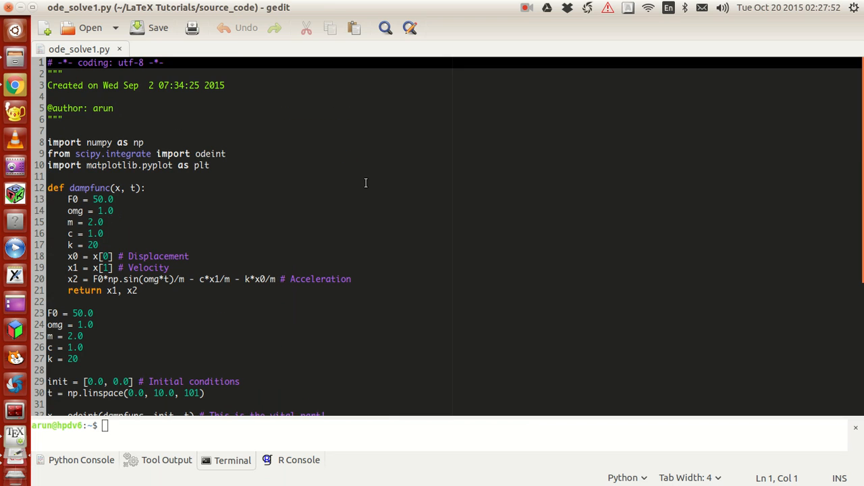
pyautogui.moveTo(271, 147)
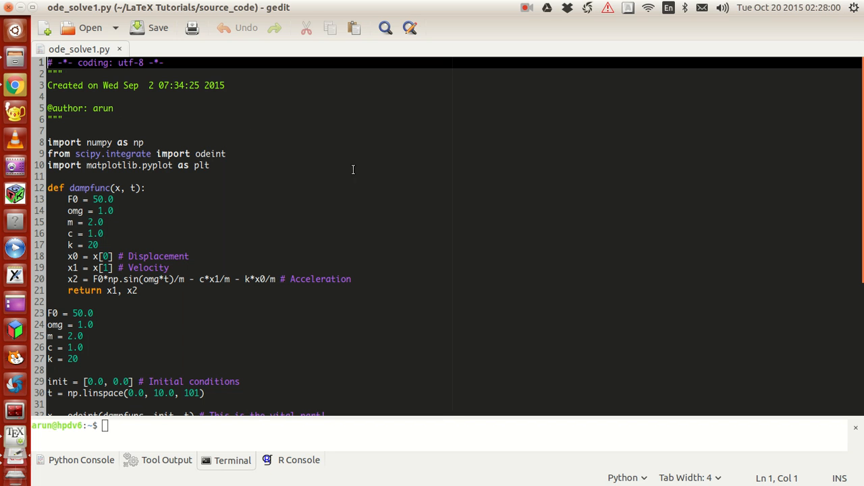
# Step: Scroll through the ode_solve1.py source in gedit
pyautogui.scroll(-3)
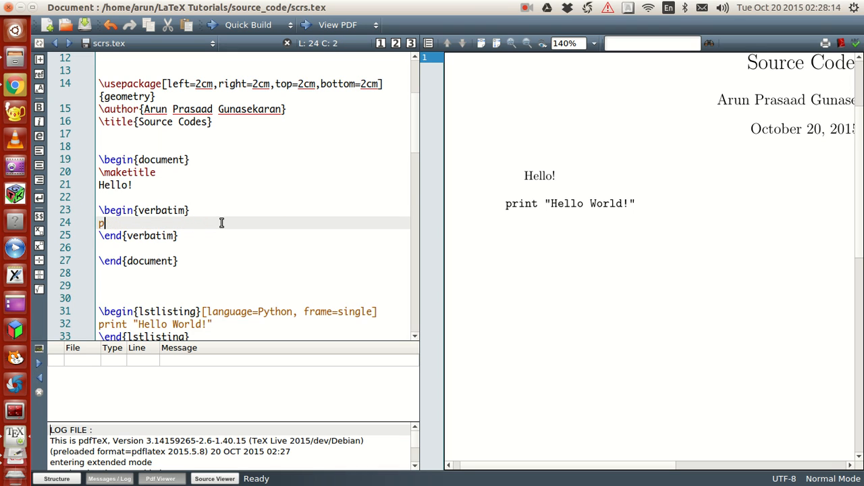
# Step: Paste the ode_solve1.py code into the verbatim block and rebuild
pyautogui.scroll(-3)
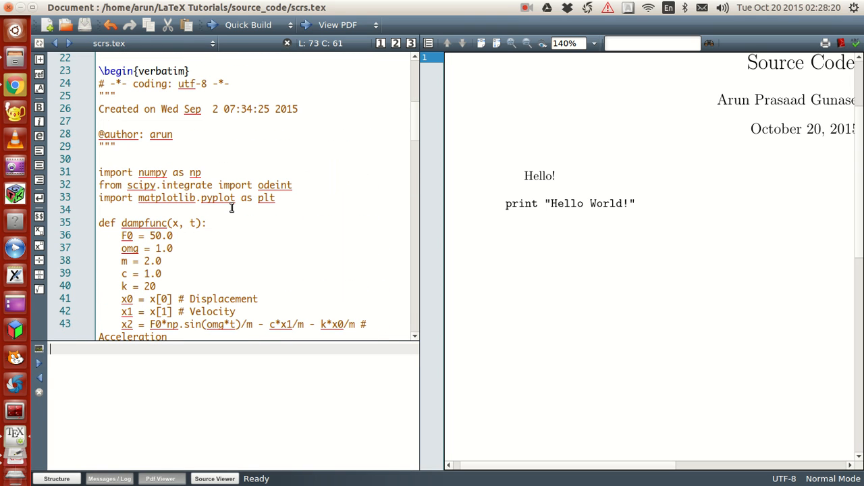
pyautogui.scroll(-3)
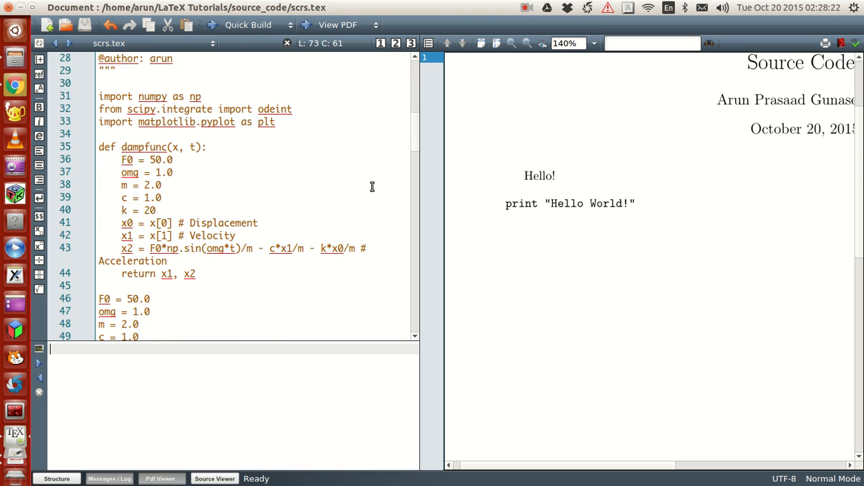
pyautogui.click(248, 25)
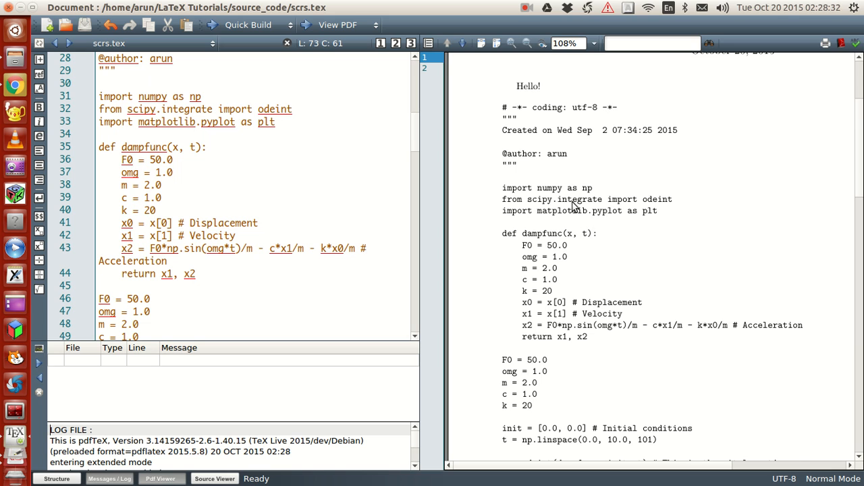
# Step: Scroll the PDF preview down to the odeint call and plotting lines
pyautogui.scroll(-3)
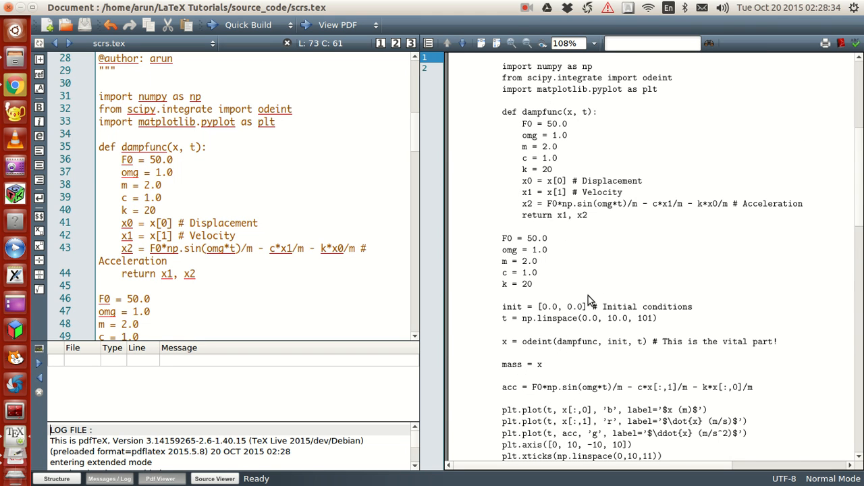
pyautogui.moveTo(621, 268)
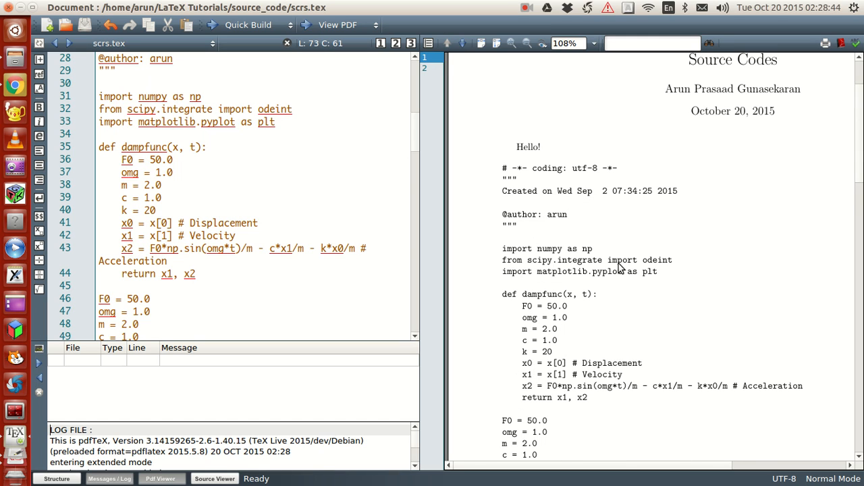
pyautogui.moveTo(609, 287)
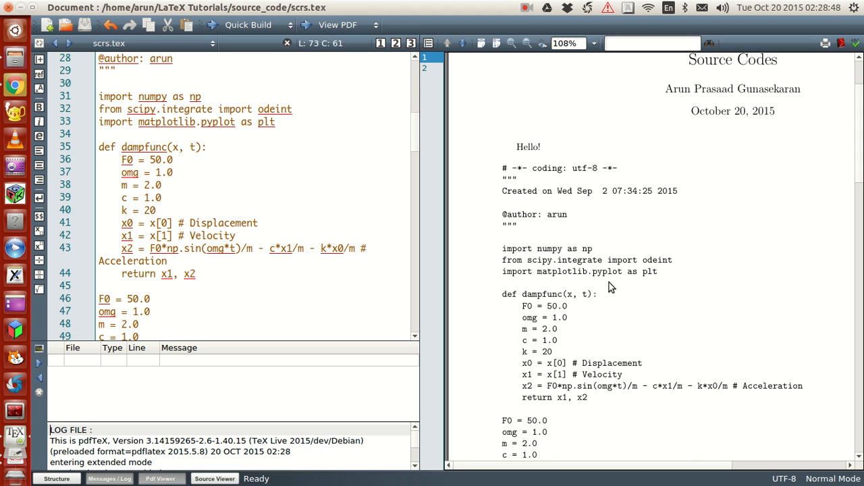
pyautogui.moveTo(625, 289)
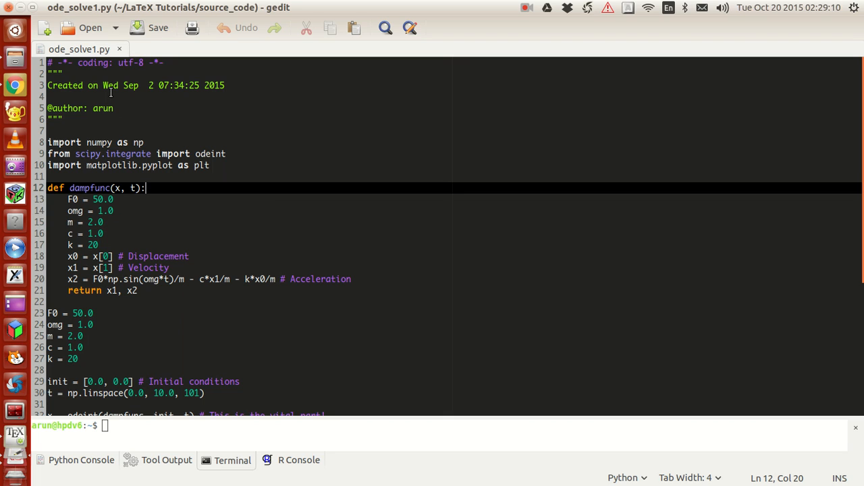
pyautogui.moveTo(233, 249)
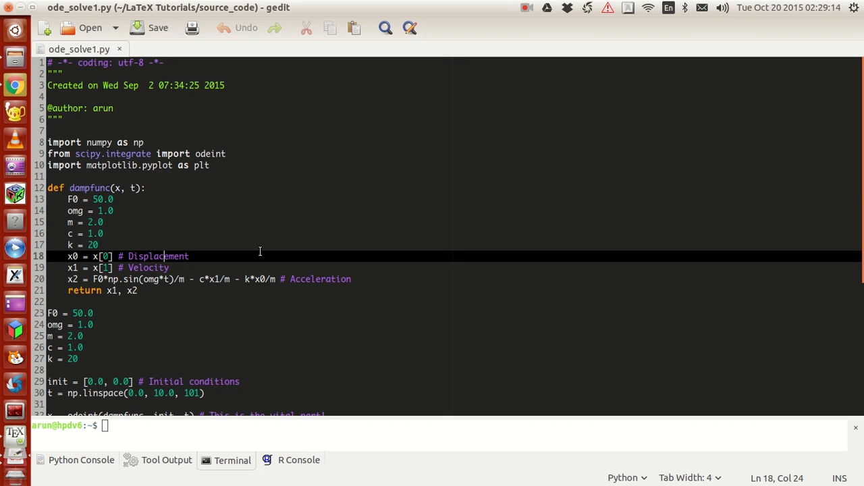
pyautogui.moveTo(182, 262)
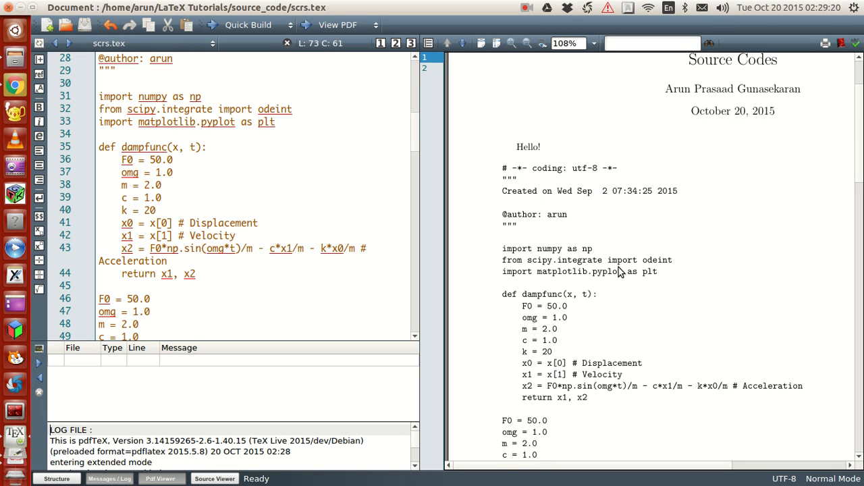
pyautogui.moveTo(589, 241)
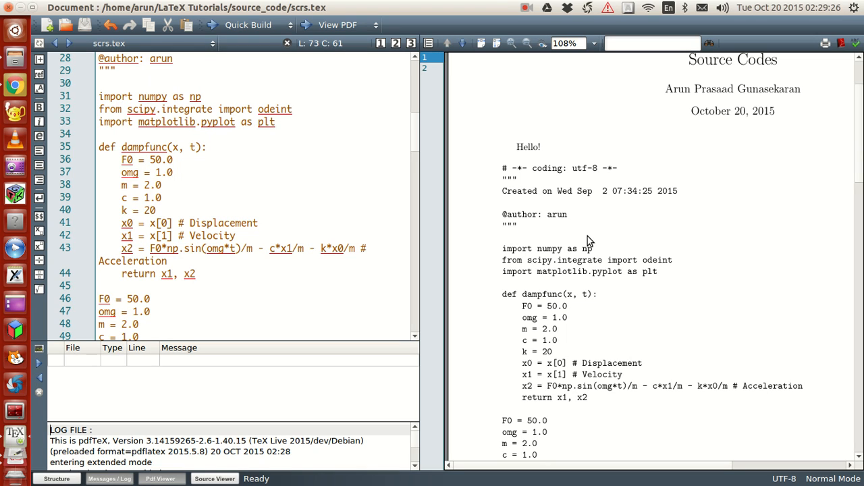
pyautogui.moveTo(505, 177)
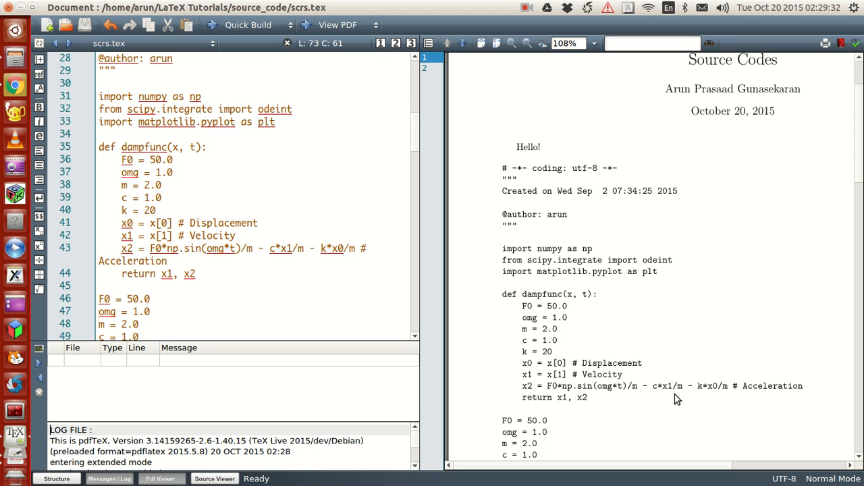
pyautogui.moveTo(641, 331)
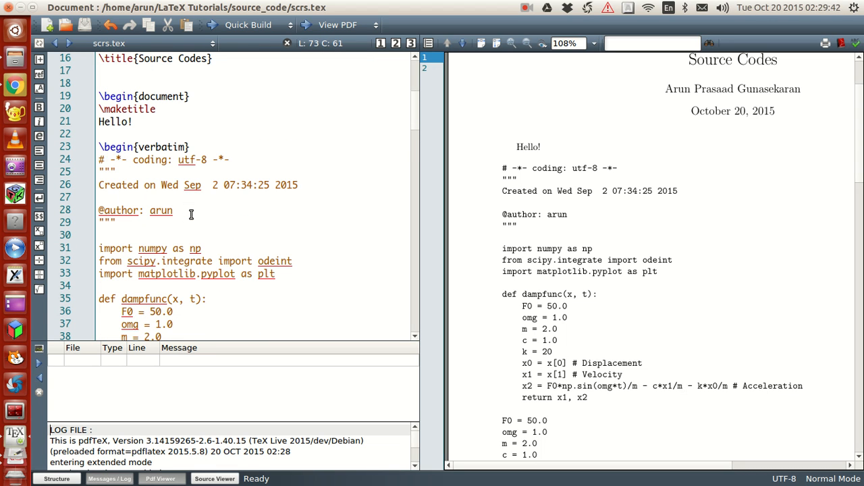
pyautogui.moveTo(193, 209)
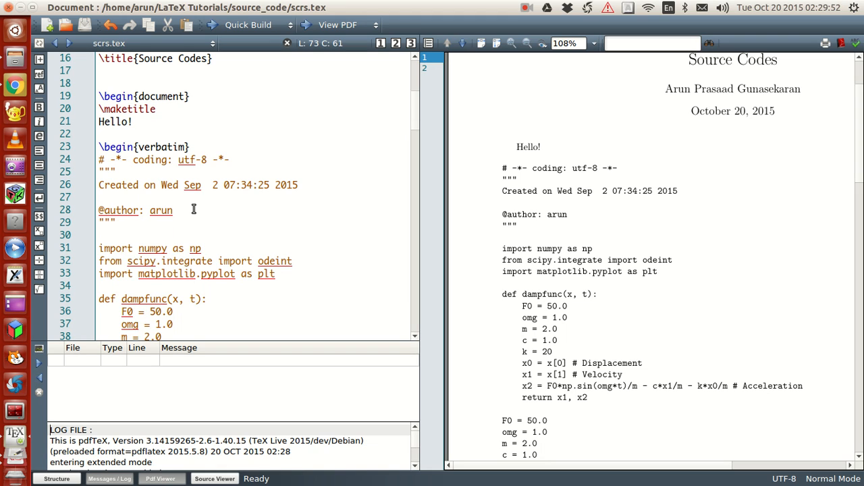
# Step: Scroll the editor up to the preamble loading listings, color and geometry
pyautogui.scroll(3)
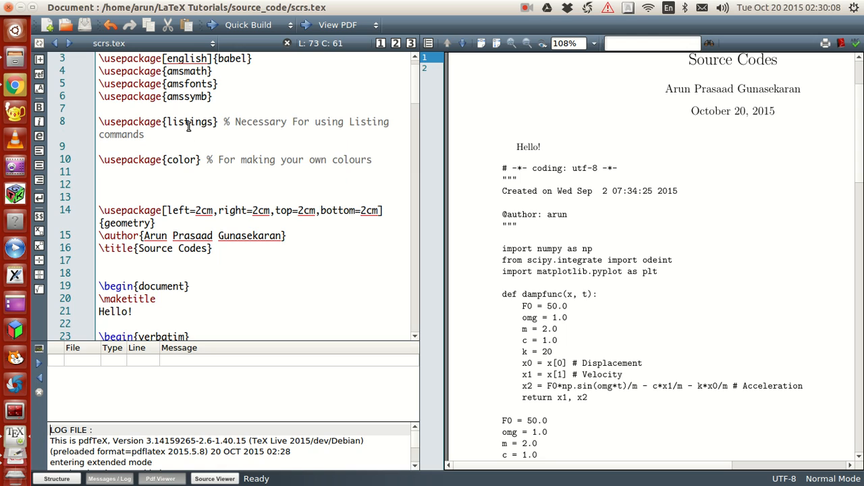
# Step: Confirm the listings package, then add a single-framed Python Hello World lstlisting after the verbatim code
pyautogui.click(327, 122)
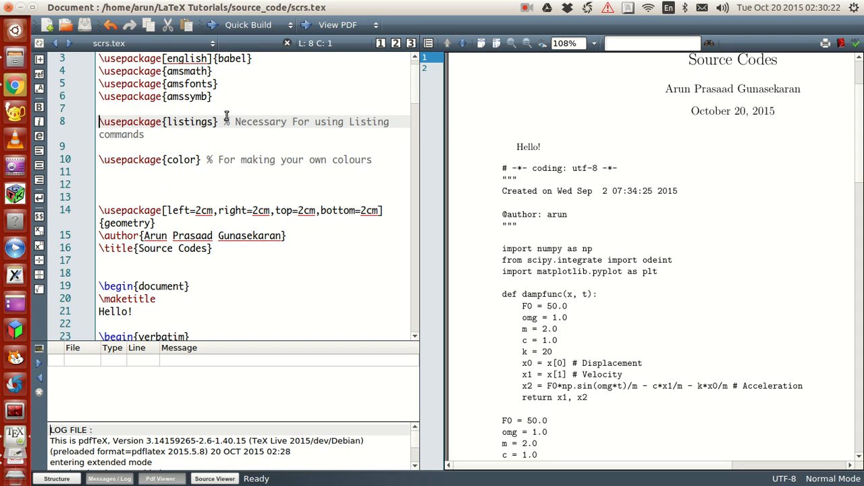
pyautogui.moveTo(281, 238)
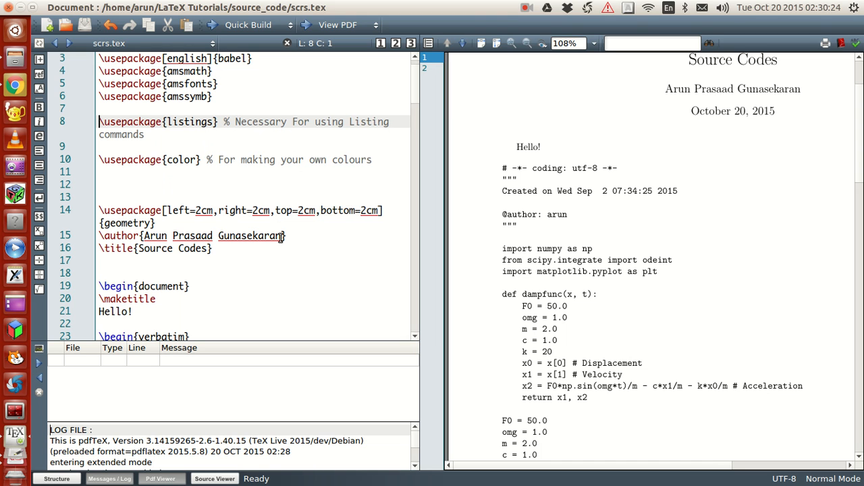
pyautogui.scroll(-3)
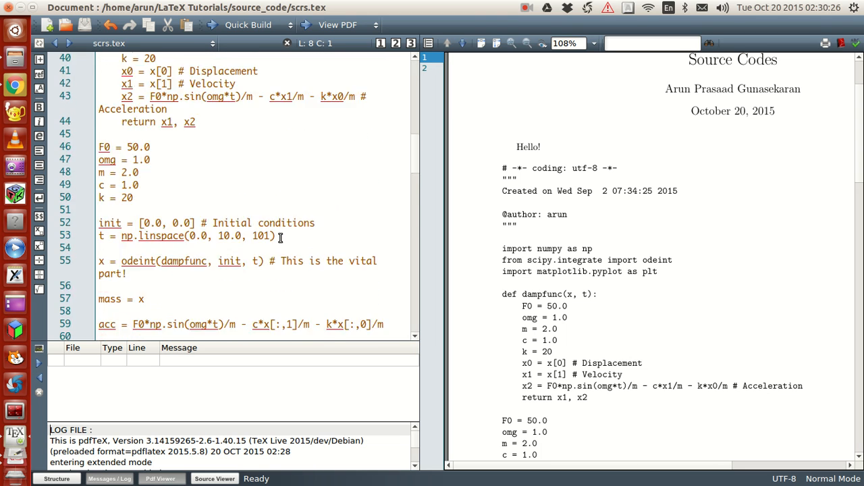
pyautogui.scroll(-3)
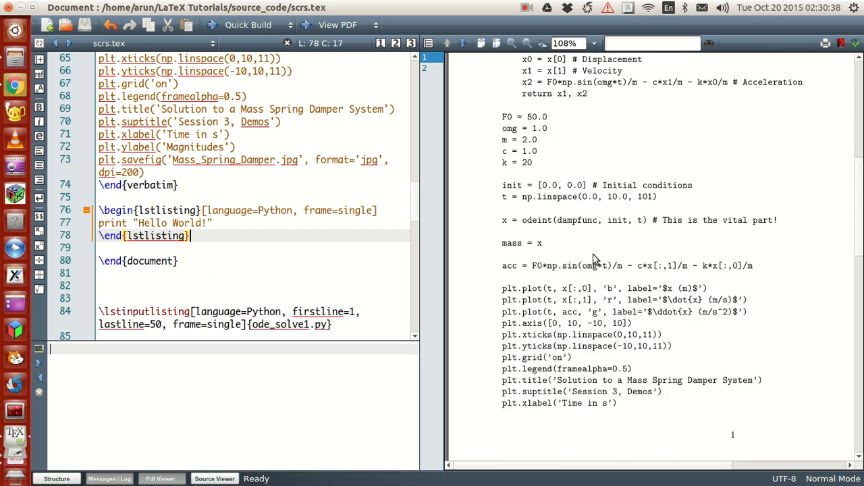
# Step: Recompile and highlight the lstlisting block while checking its framed Hello World output
pyautogui.click(248, 25)
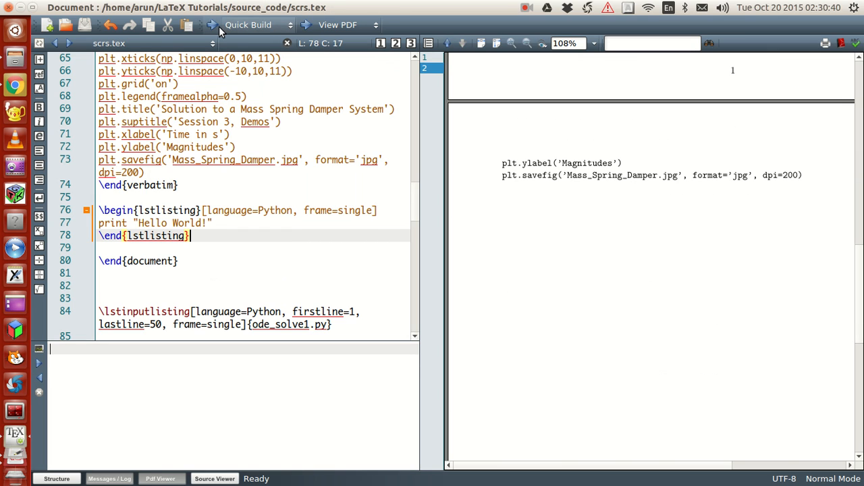
pyautogui.click(248, 25)
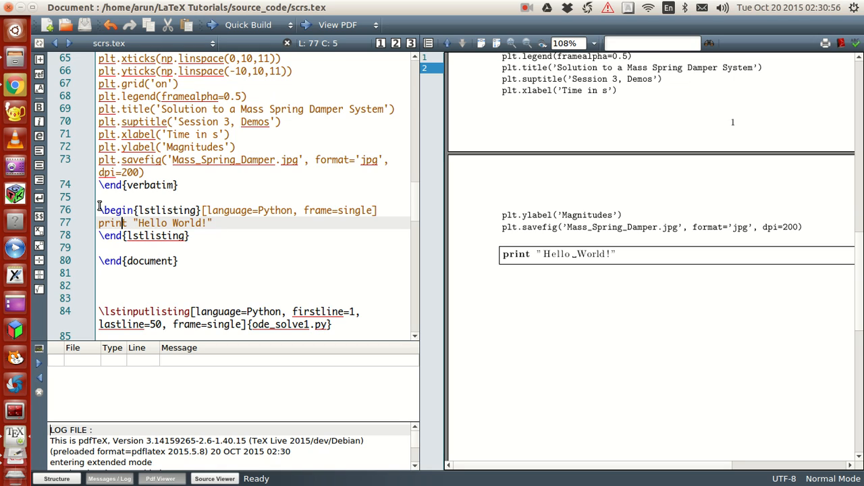
pyautogui.moveTo(98, 210); pyautogui.dragTo(191, 236)
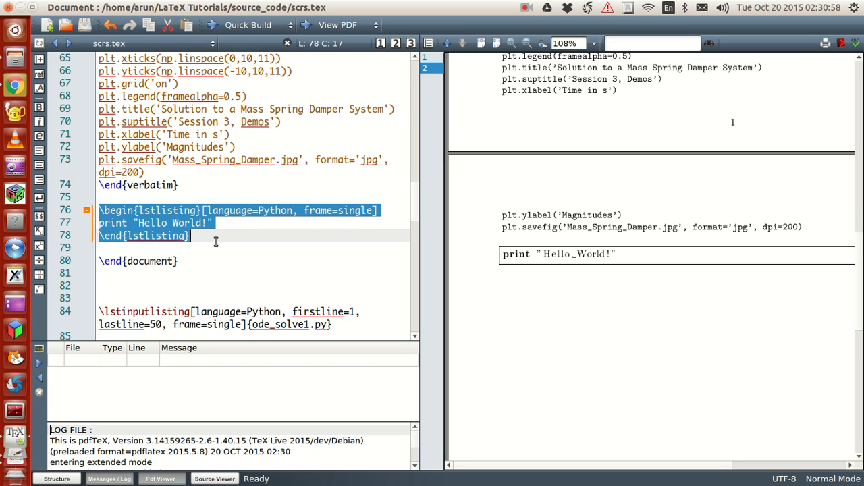
pyautogui.click(181, 185)
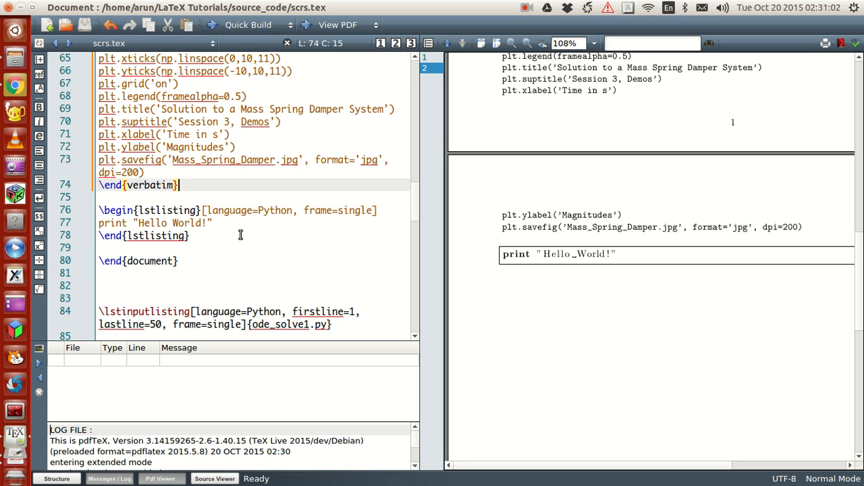
pyautogui.moveTo(208, 221)
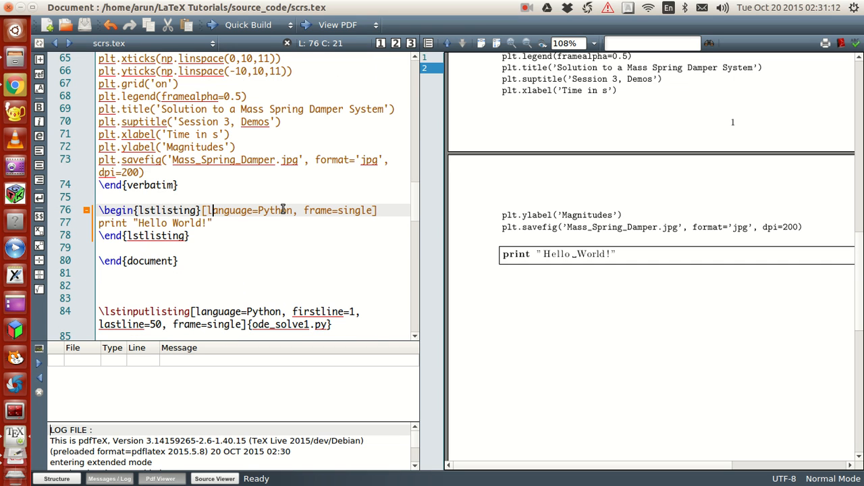
pyautogui.moveTo(301, 210)
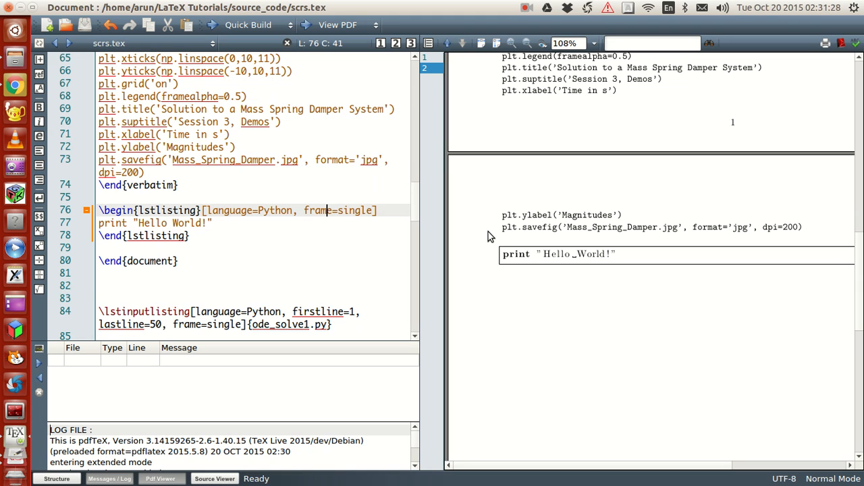
pyautogui.moveTo(643, 264)
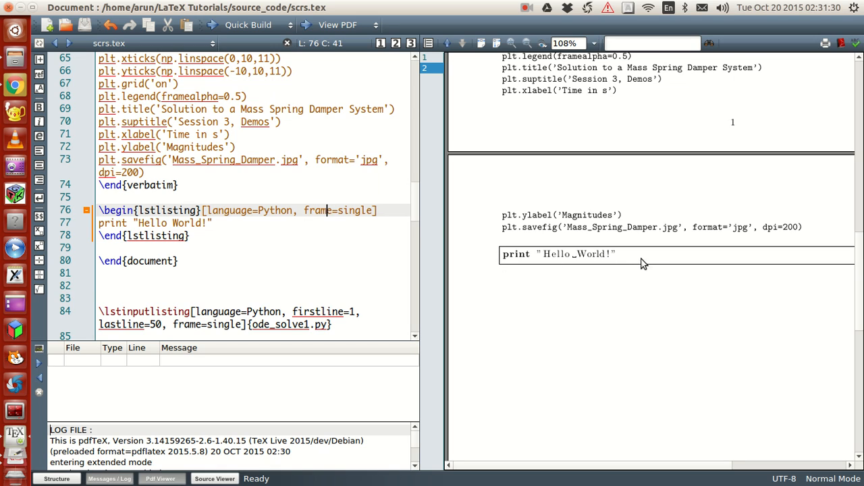
pyautogui.moveTo(593, 270)
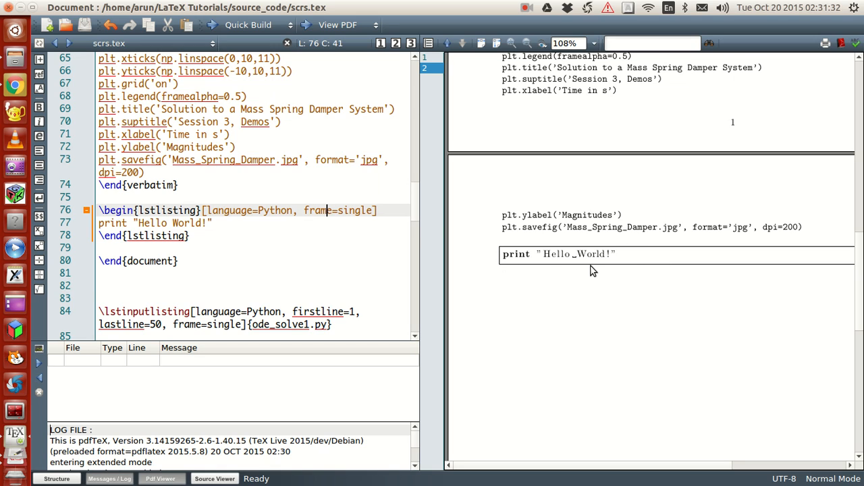
pyautogui.moveTo(615, 270)
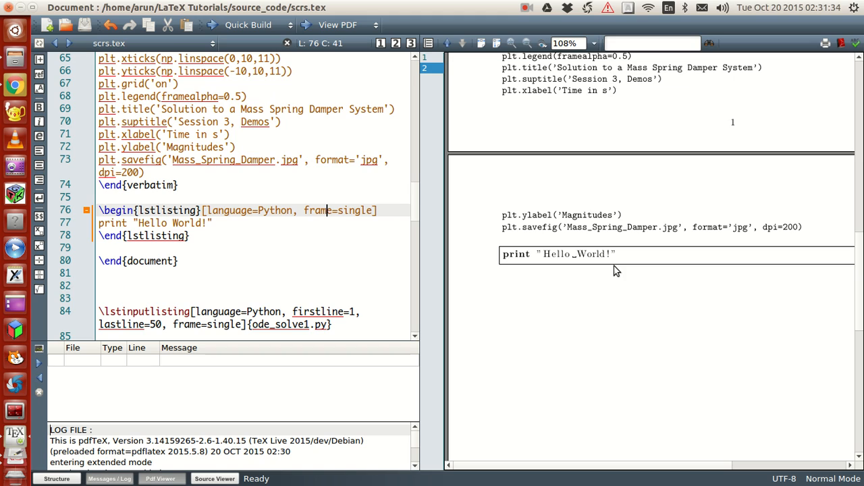
pyautogui.moveTo(515, 252)
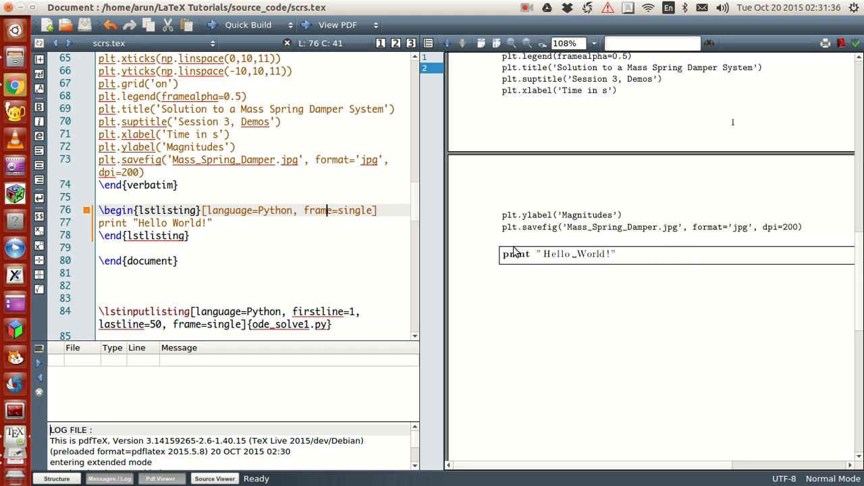
# Step: Change the lstlisting option from frame=single to frame=double
pyautogui.doubleClick(355, 210)
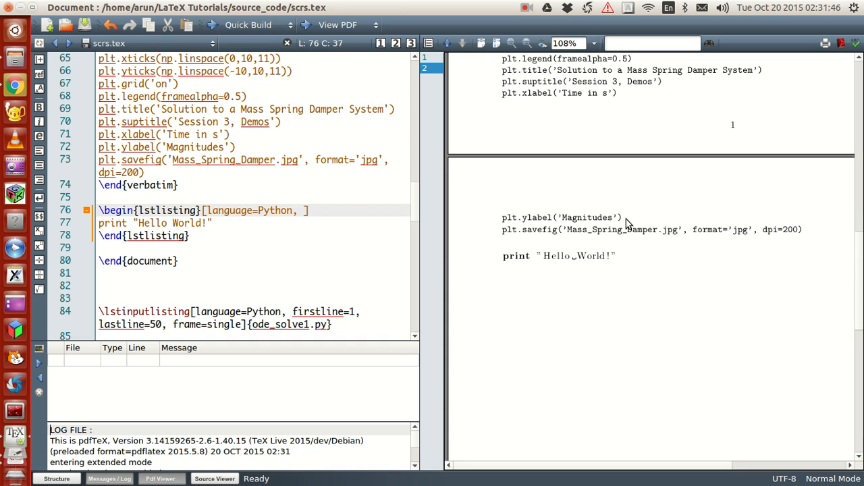
pyautogui.write('frame=')
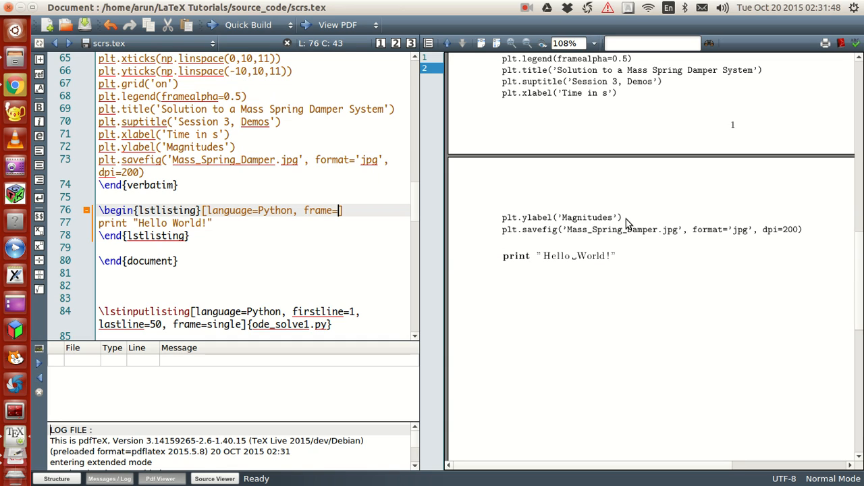
pyautogui.write('dous')
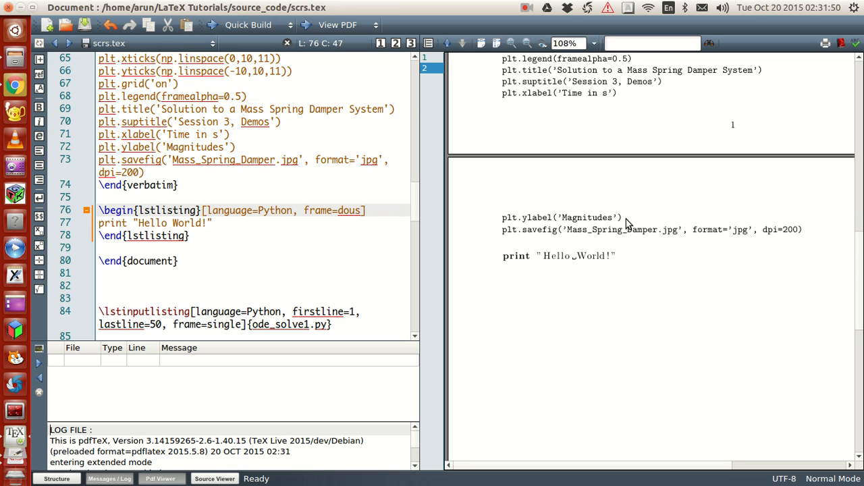
pyautogui.write('ble')
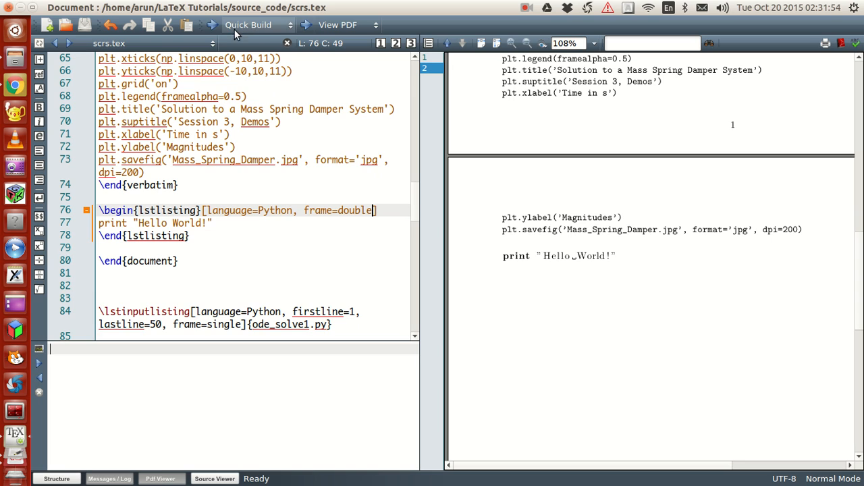
# Step: Compile the double-frame listing, then change the frame option back to single
pyautogui.click(248, 25)
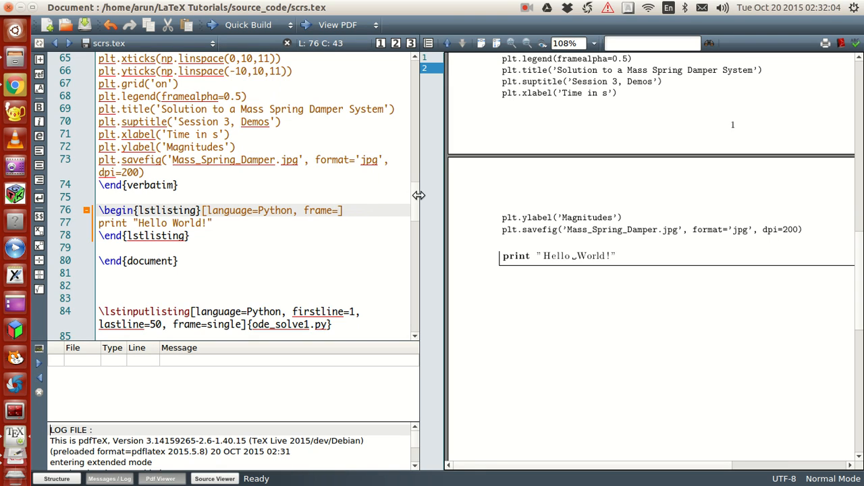
pyautogui.write('single')
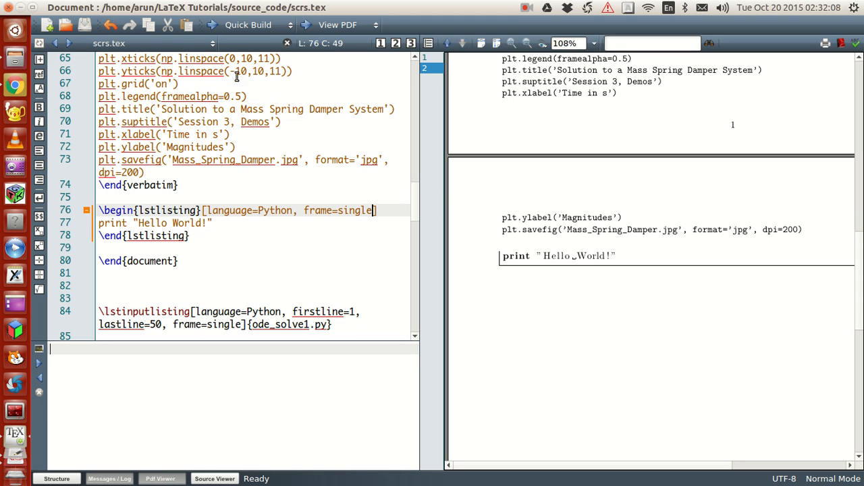
pyautogui.moveTo(212, 25)
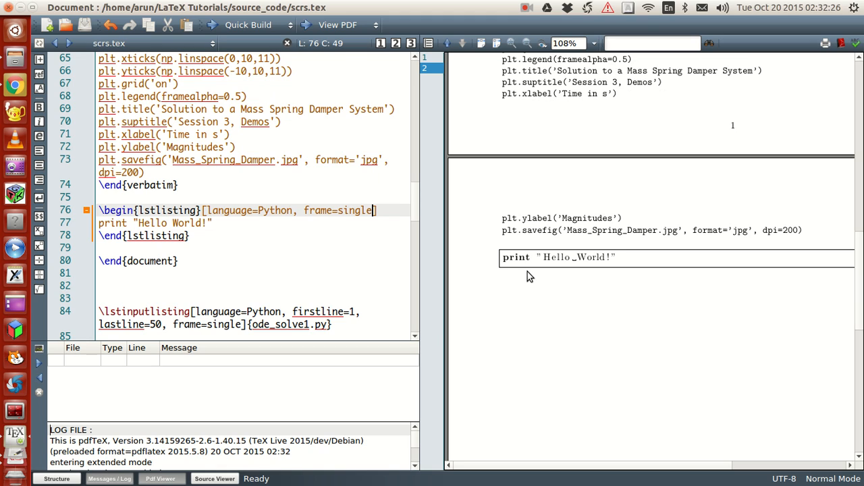
pyautogui.moveTo(536, 261)
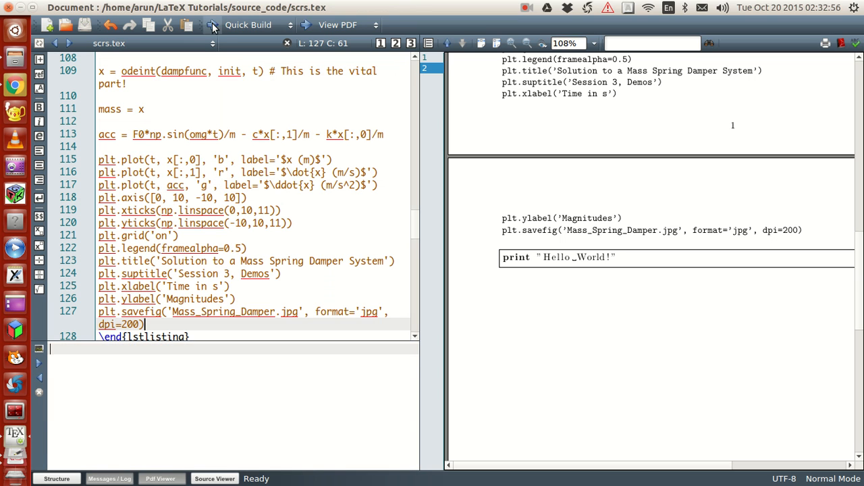
# Step: Recompile so page 2 of the PDF shows the full ODE script in a frame
pyautogui.click(248, 25)
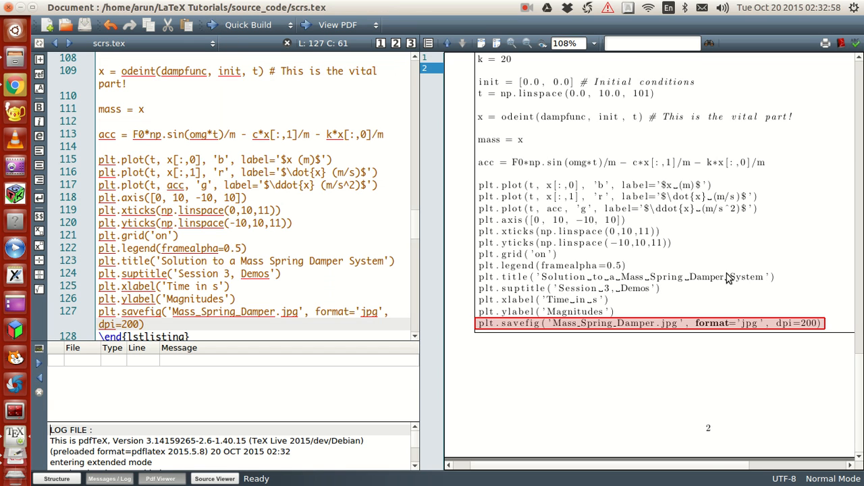